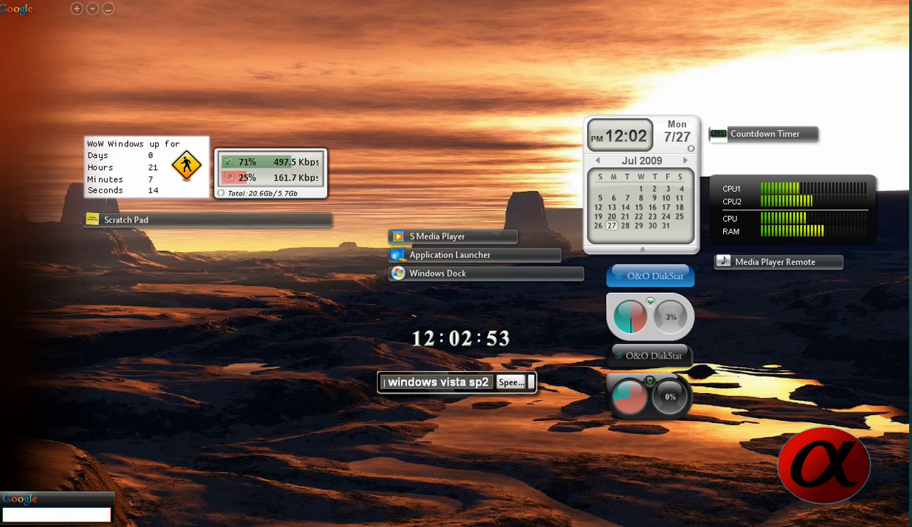
Browse the Tools gadget category and search the gallery for 'to do list', then start a 'search' query
click(76, 8)
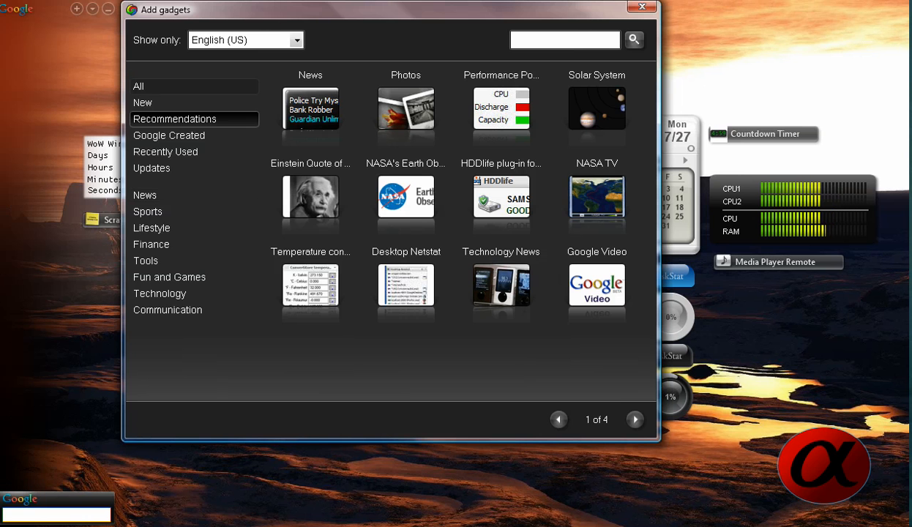
click(146, 261)
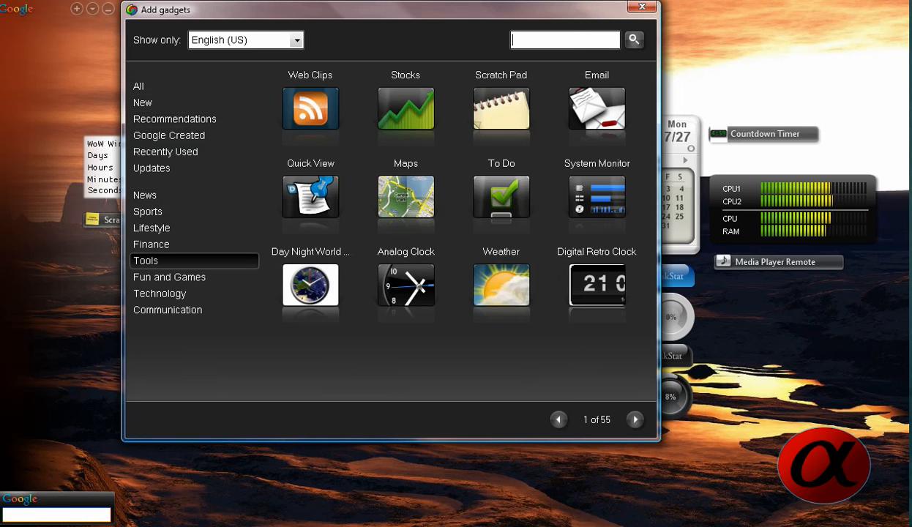
text(to do list)
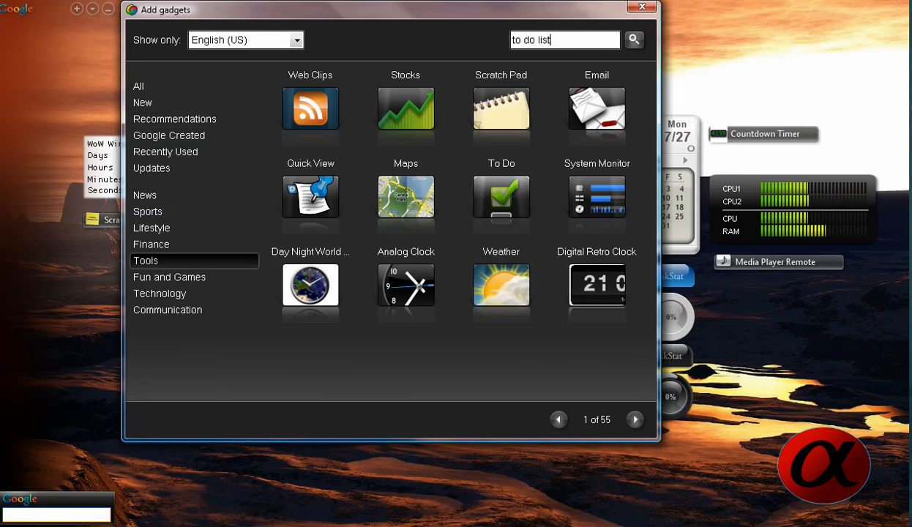
click(633, 40)
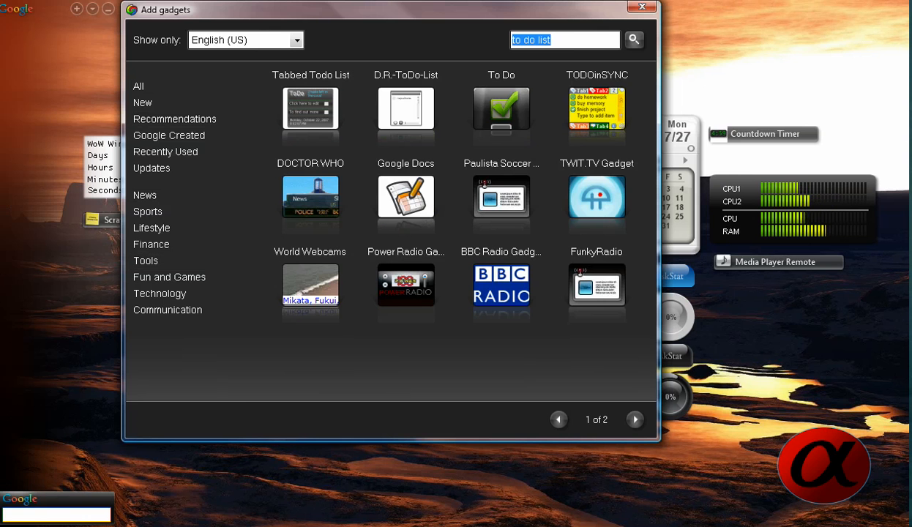
text(search)
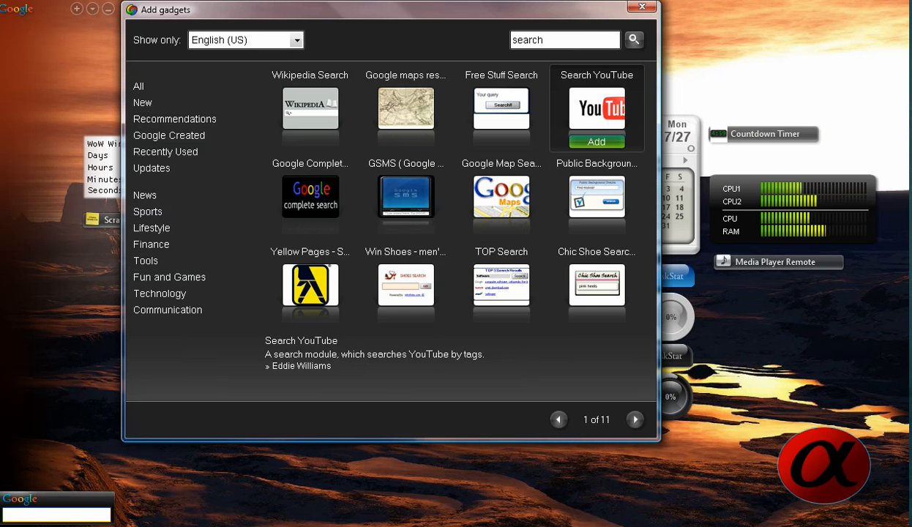
Search the gallery for 'search' gadgets, page through results, and add Wikipedia Search
click(501, 109)
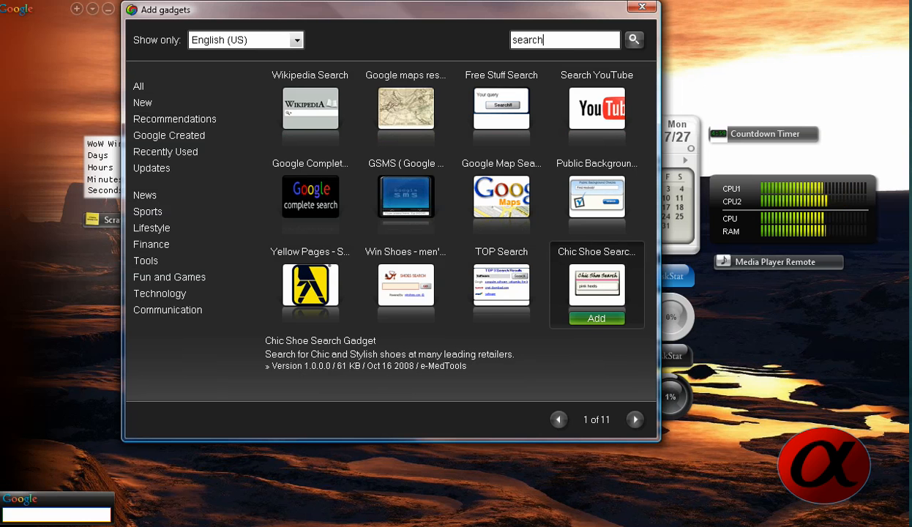
click(634, 419)
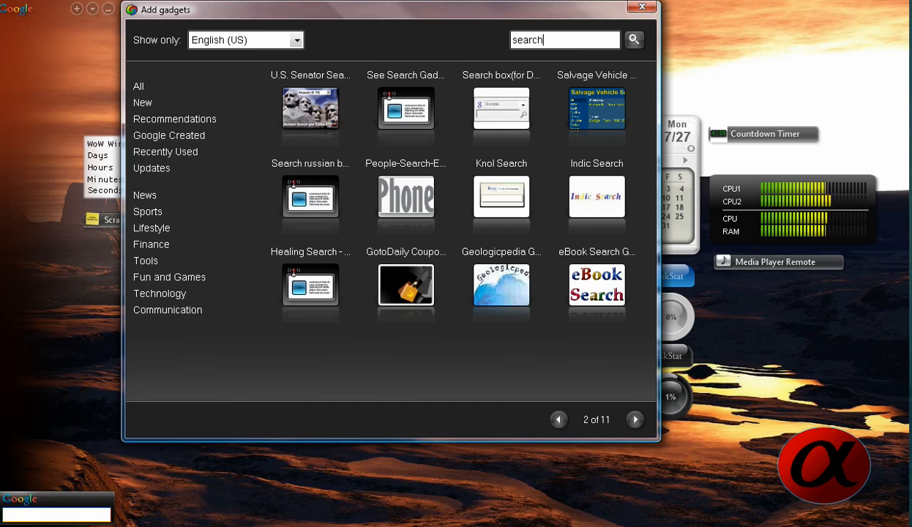
click(559, 420)
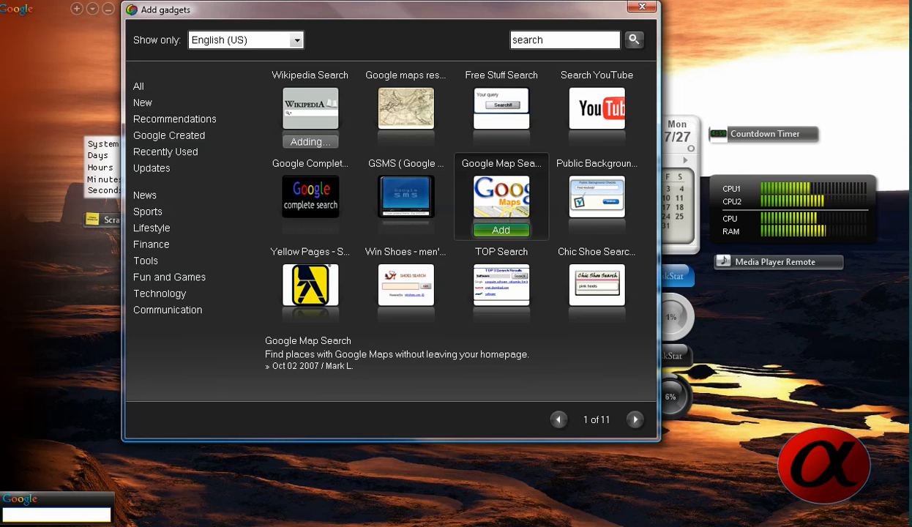
click(310, 108)
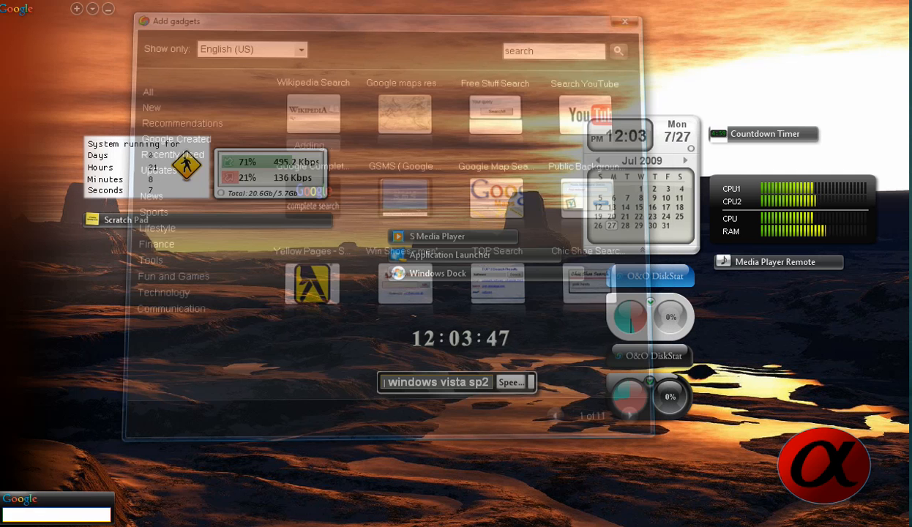
Close the Add gadgets gallery to return to the desktop gadgets
click(625, 21)
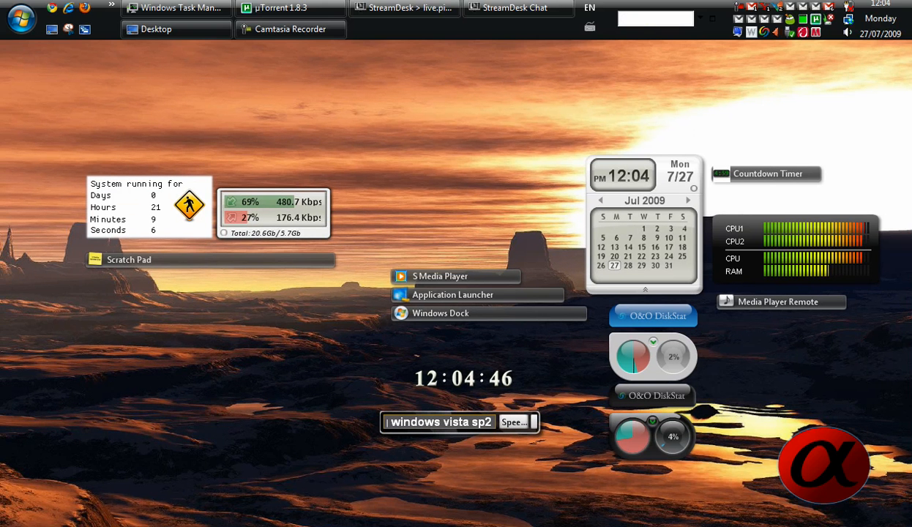
text(youtube)
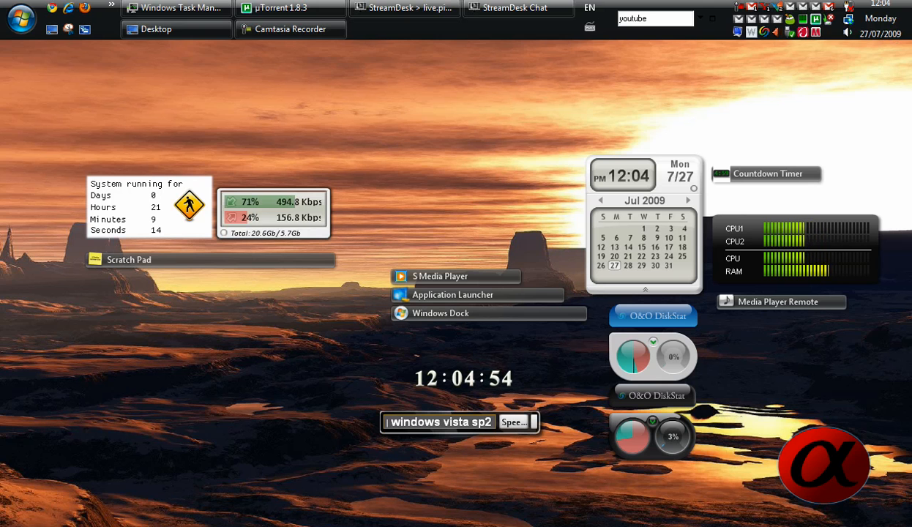
text(h)
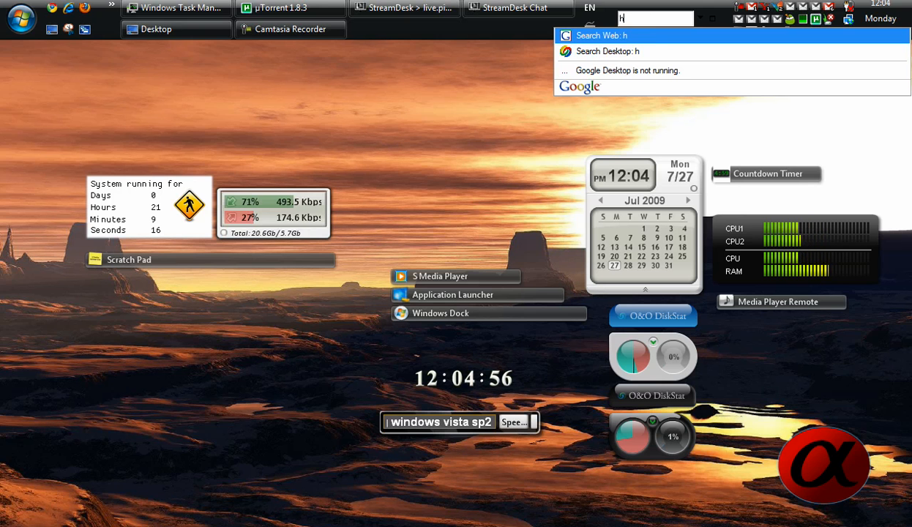
text(http:/)
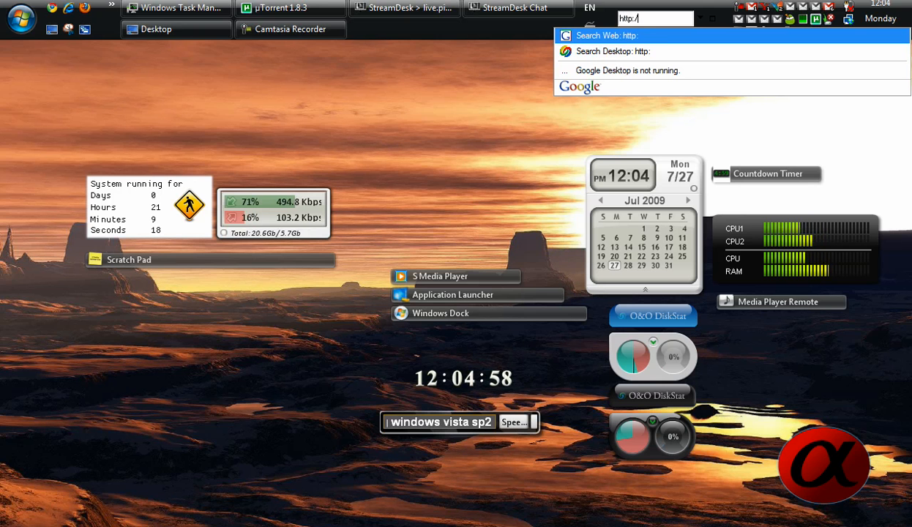
text(/)
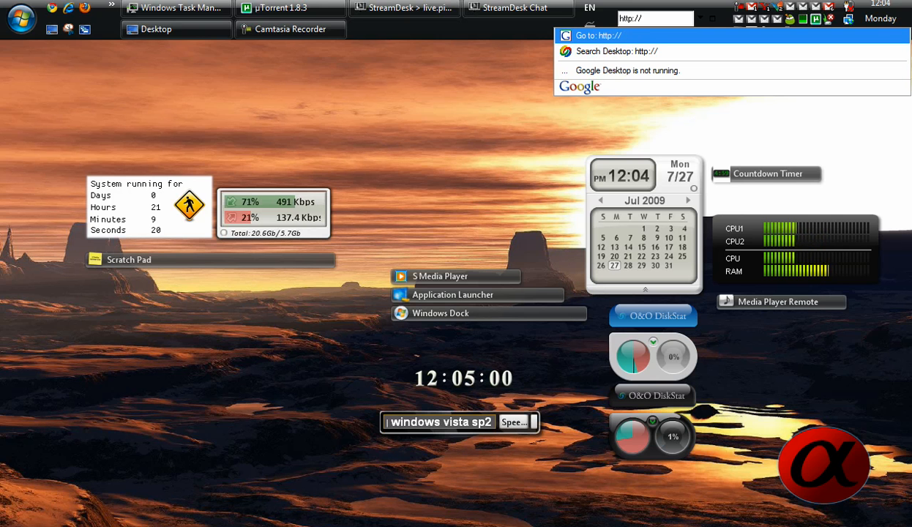
text(youtube.com)
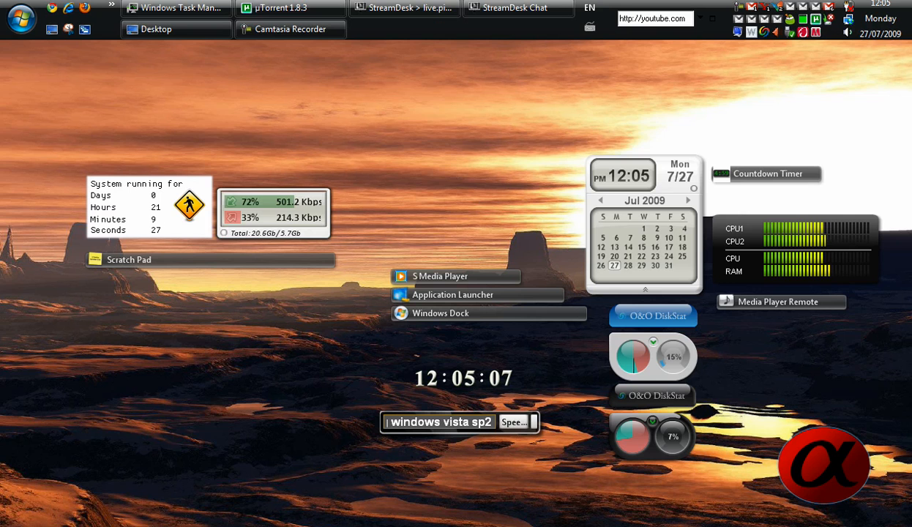
mouse_move(590, 8)
text(http)
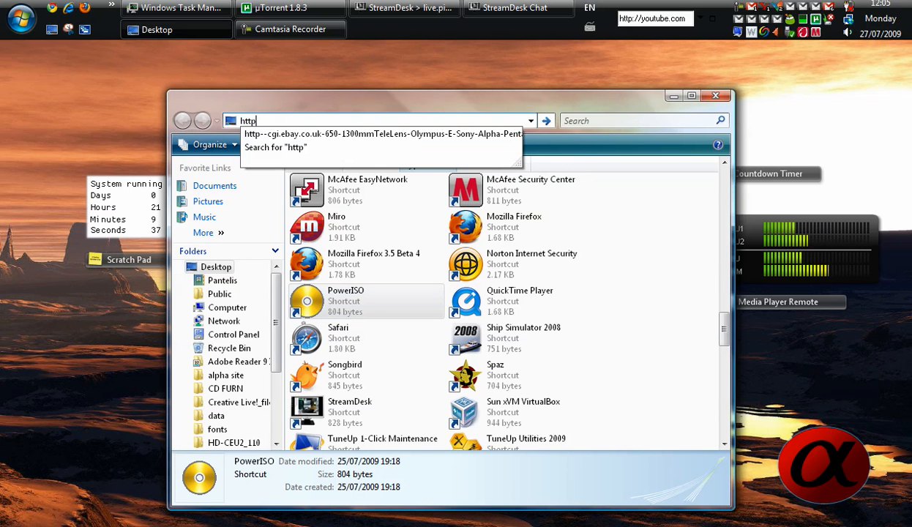
text(://youtube.c)
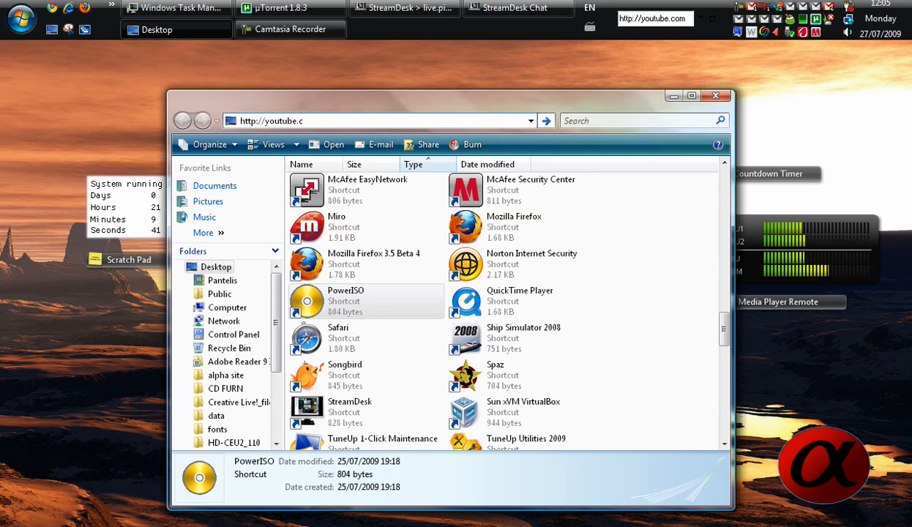
text(o)
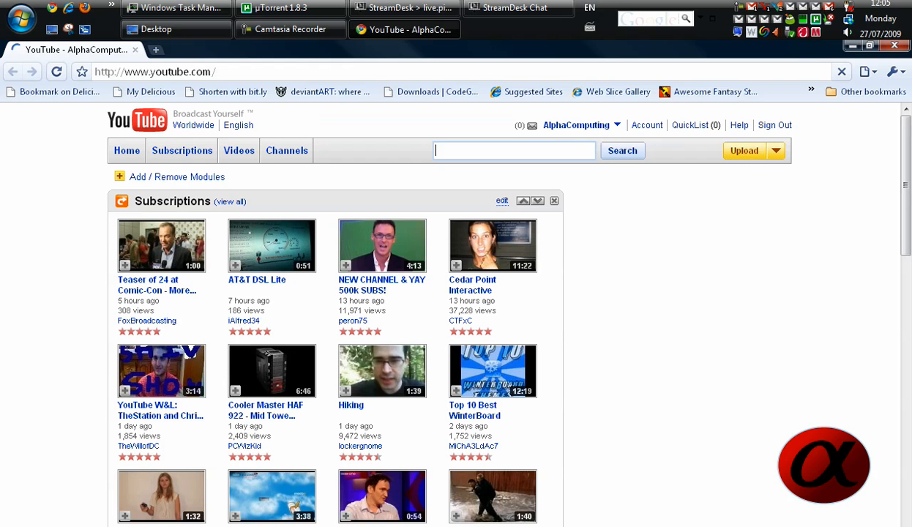
Close the Chrome window showing the YouTube home page
click(156, 29)
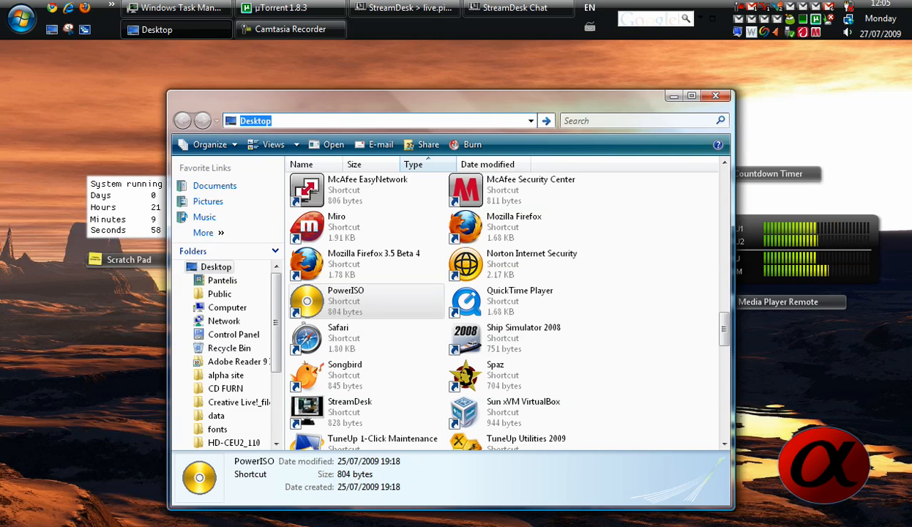
click(716, 95)
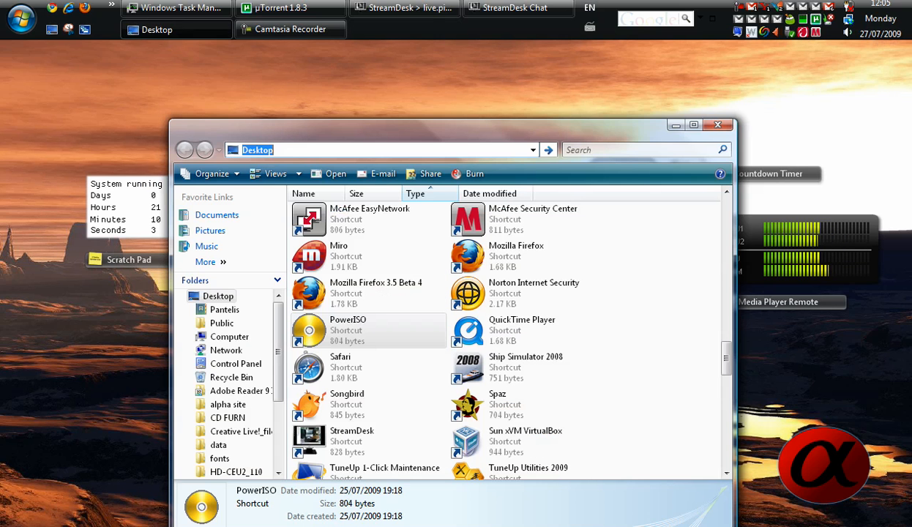
text(http://)
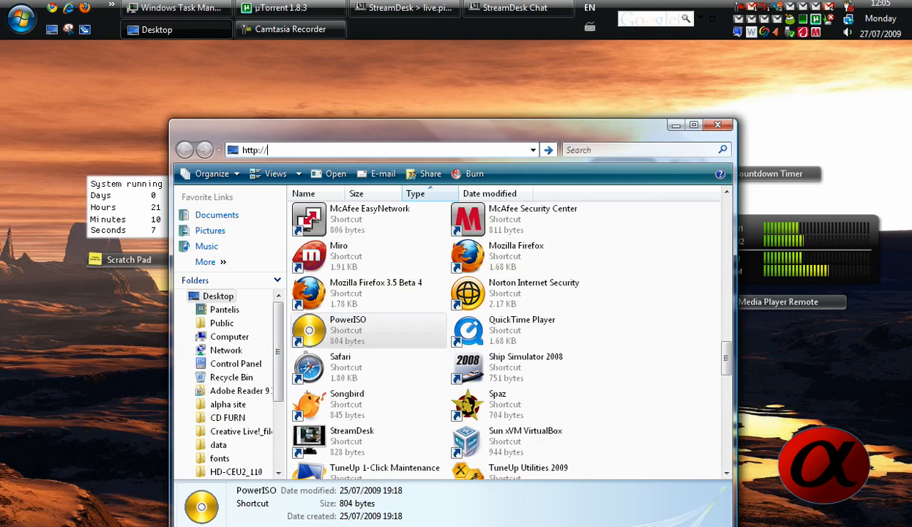
text(alp)
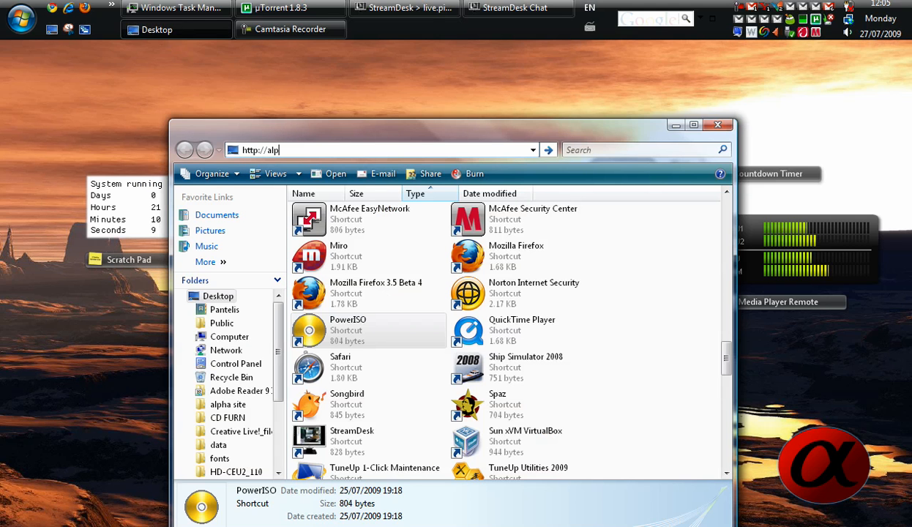
text(haomputi)
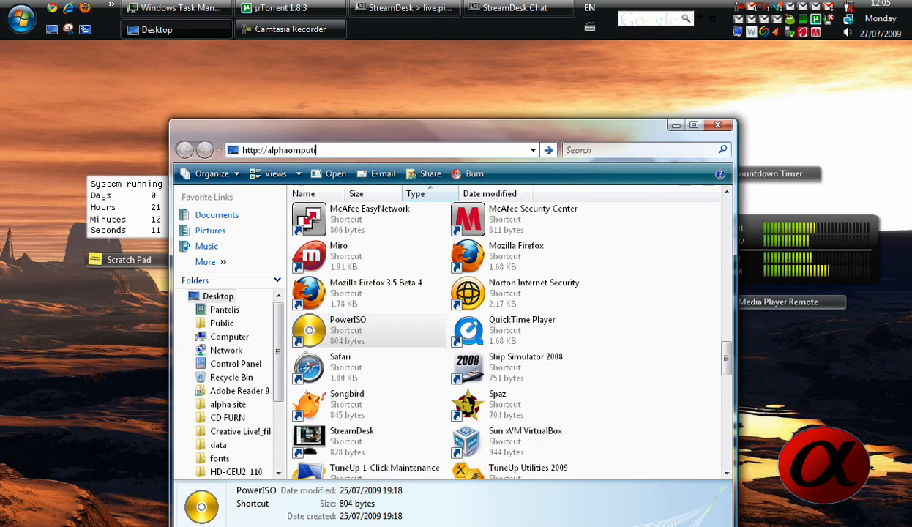